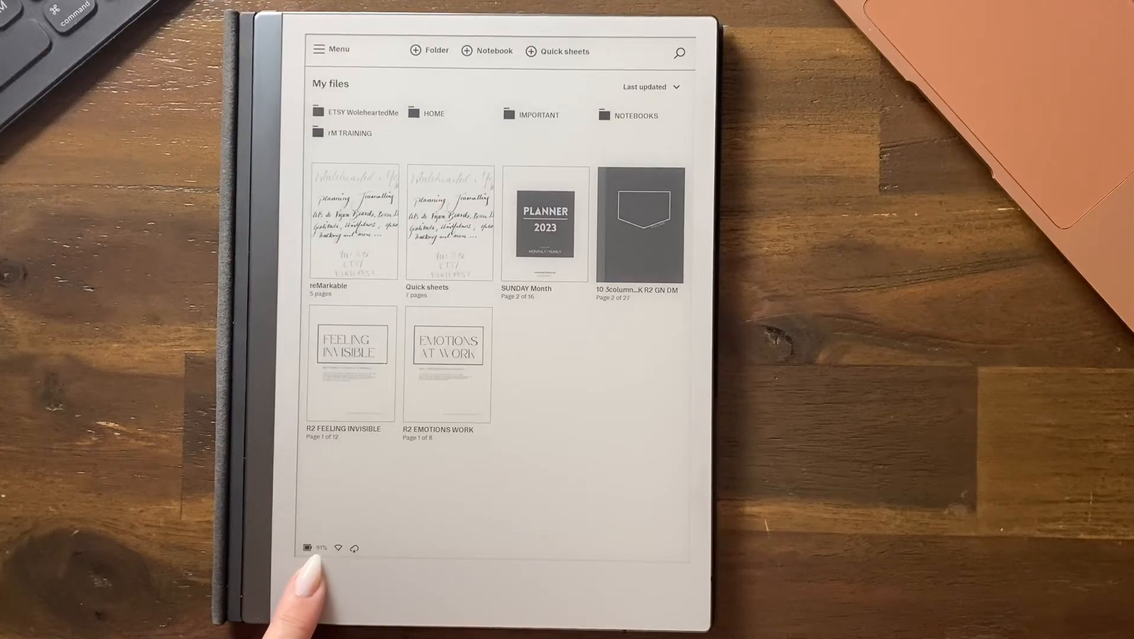
mouse_move(398, 492)
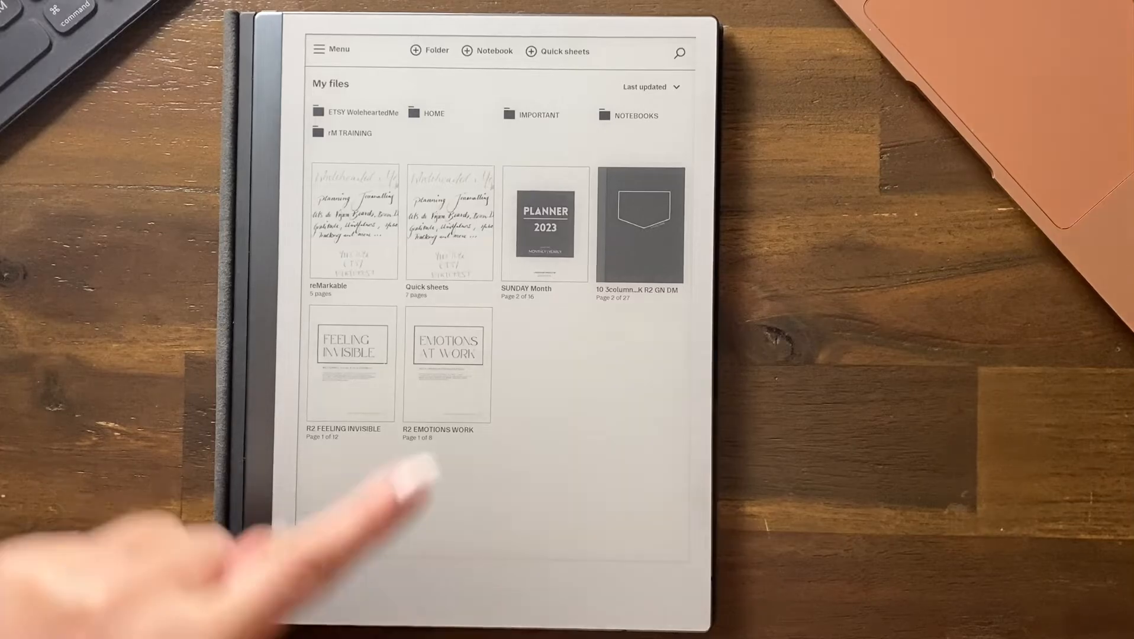